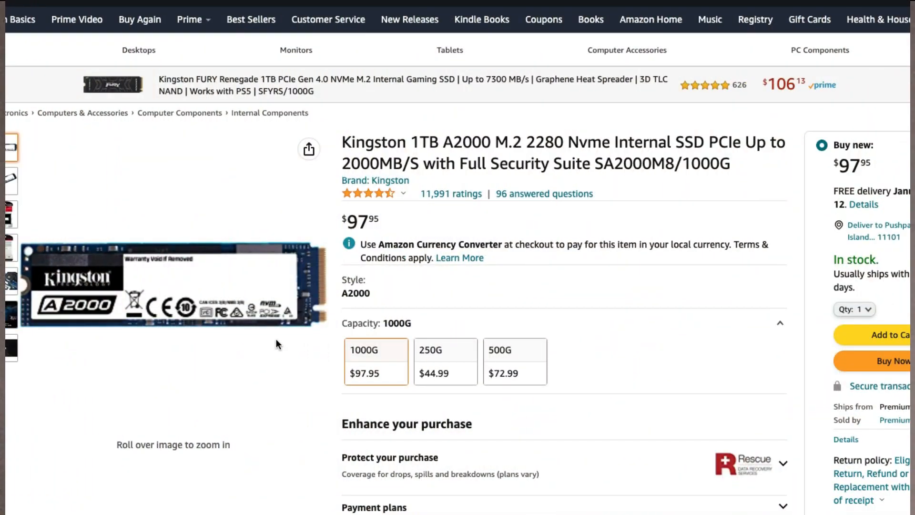
pyautogui.moveTo(344, 141)
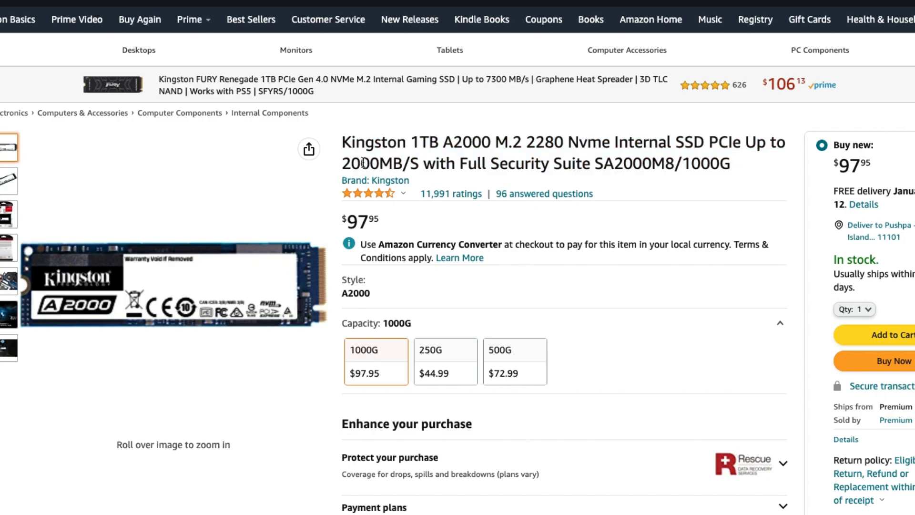
pyautogui.moveTo(341, 168)
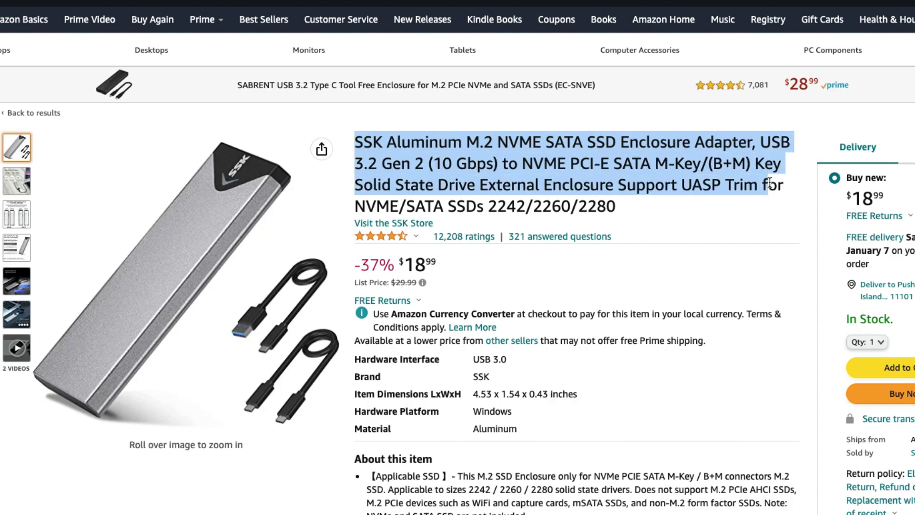
# Show the SSK enclosure's main product photo with its two USB cables at full size.
pyautogui.click(176, 263)
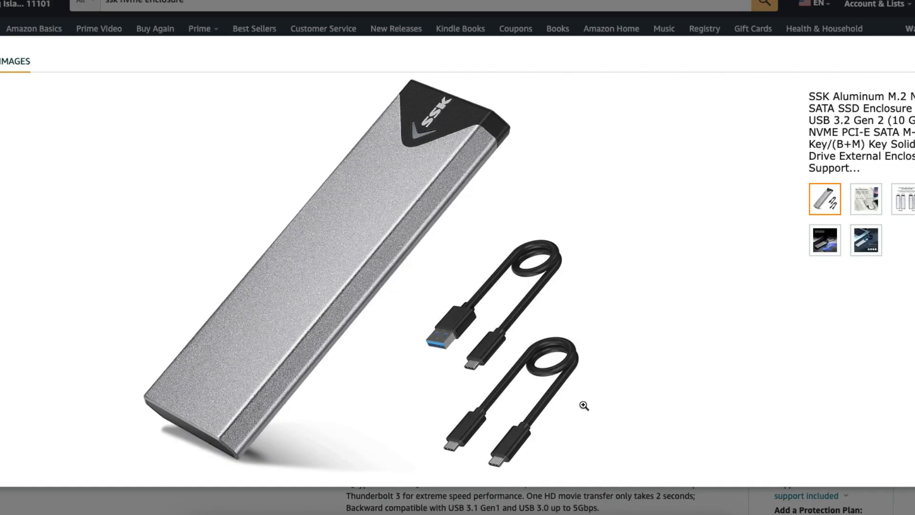